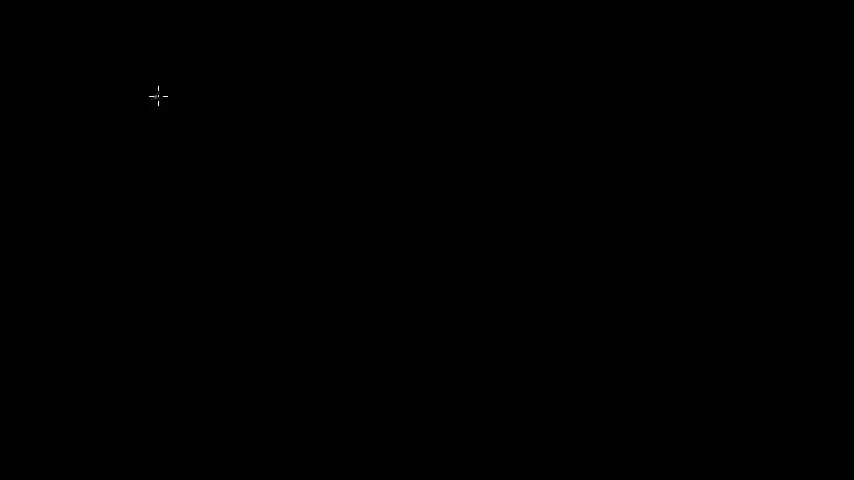
mouse_move(190, 76)
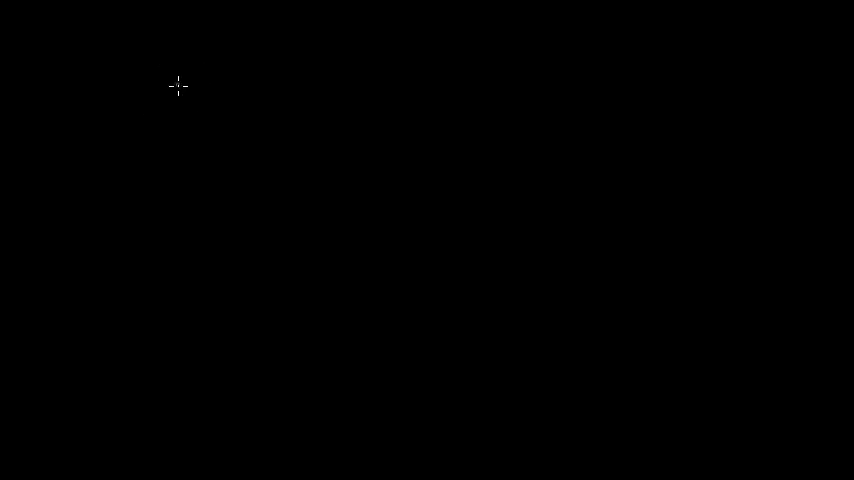
mouse_move(205, 114)
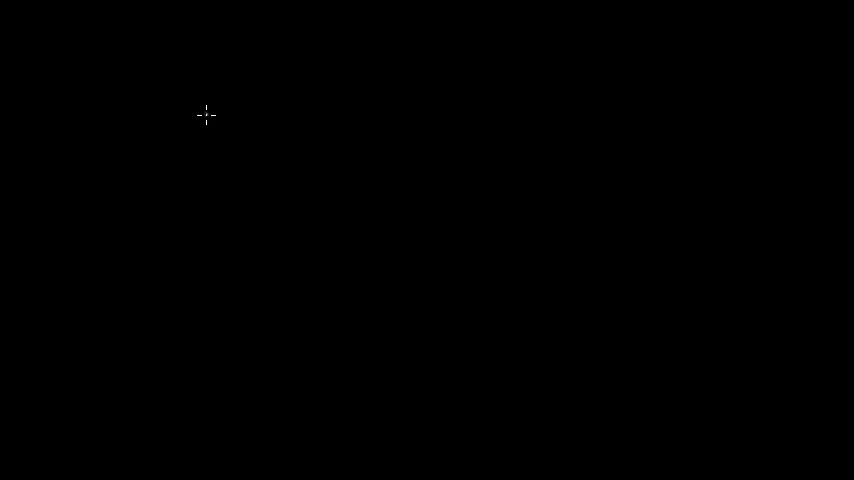
mouse_move(195, 108)
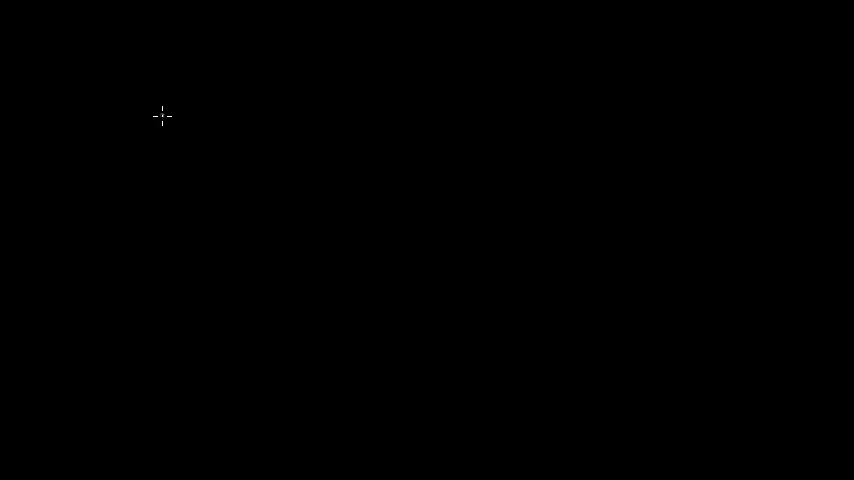
mouse_move(107, 108)
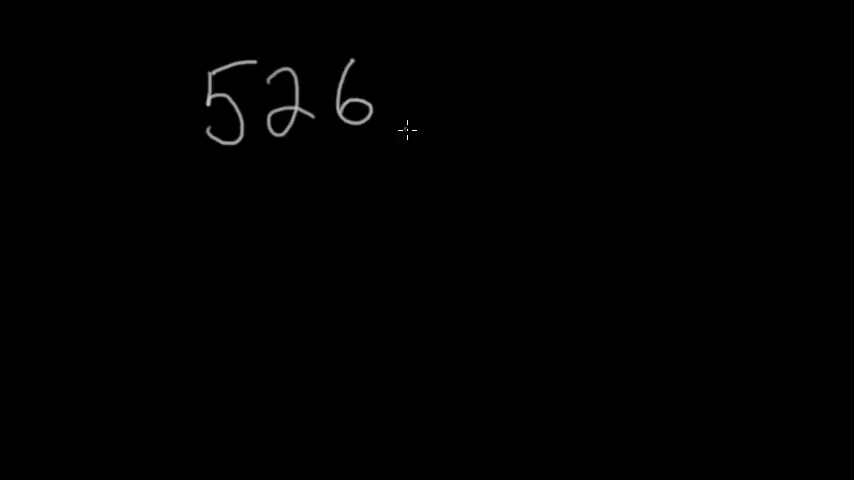
mouse_move(306, 190)
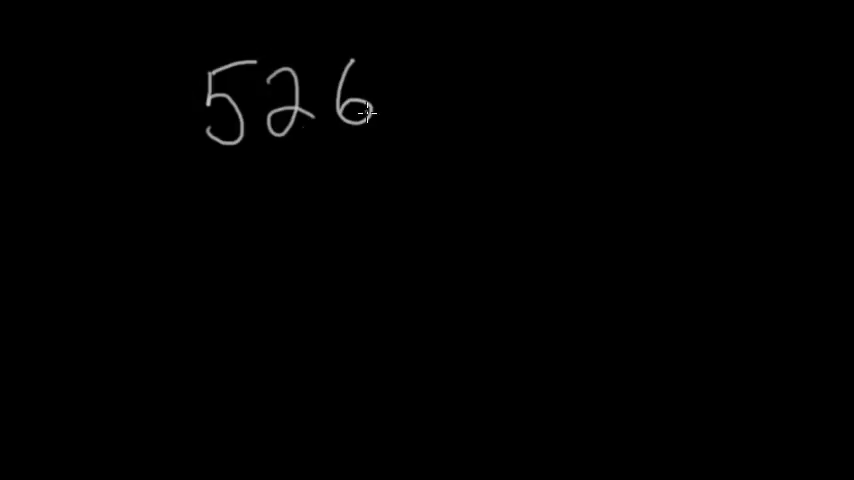
mouse_move(258, 190)
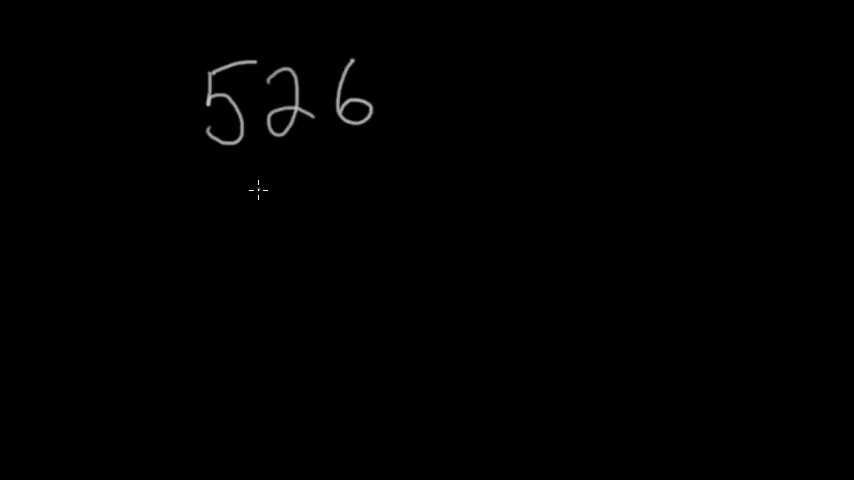
mouse_move(483, 125)
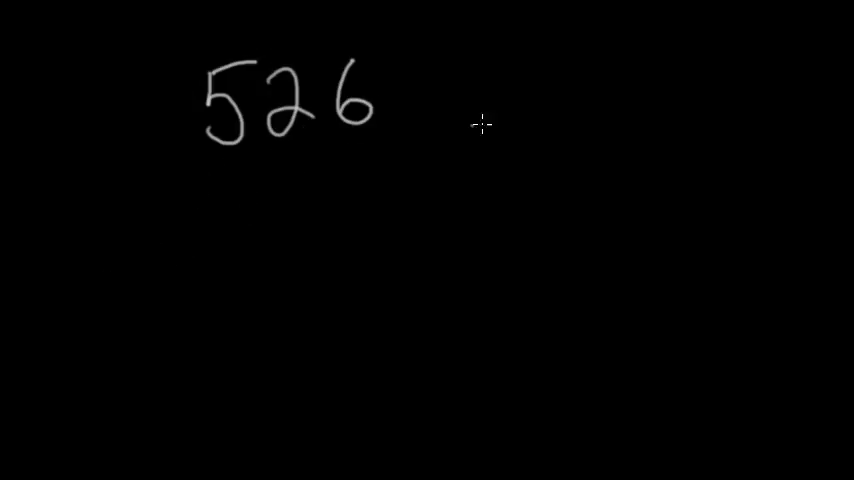
mouse_move(230, 180)
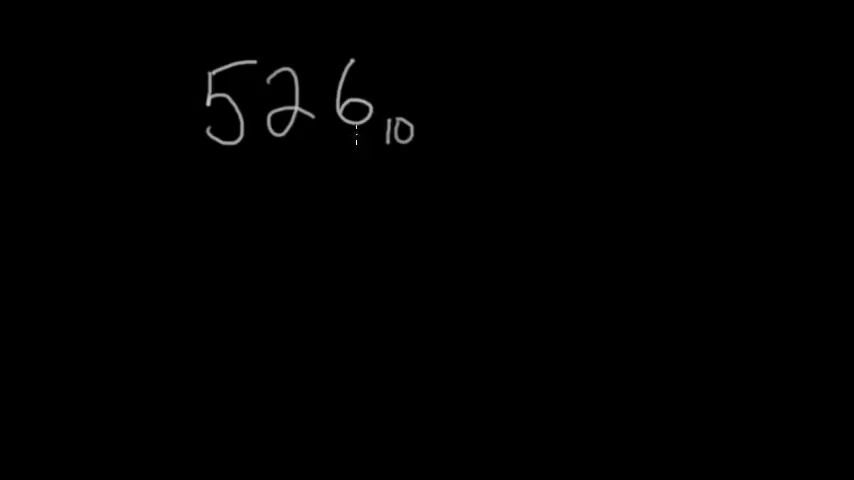
mouse_move(195, 148)
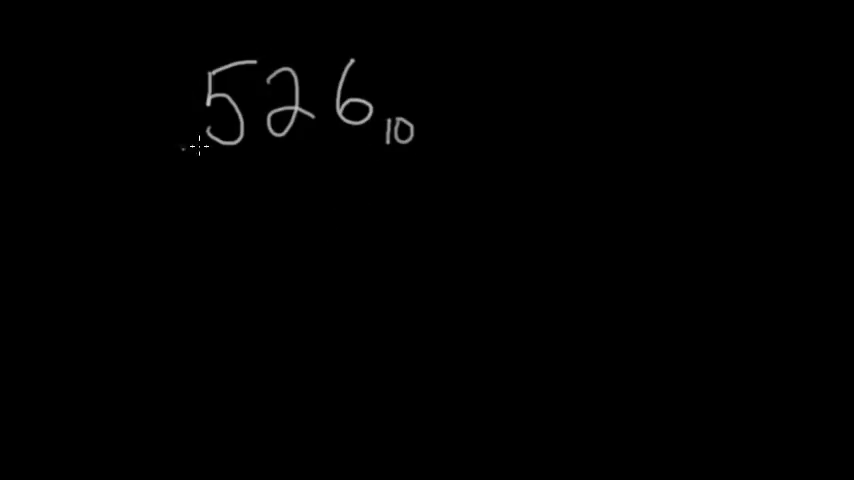
mouse_move(363, 150)
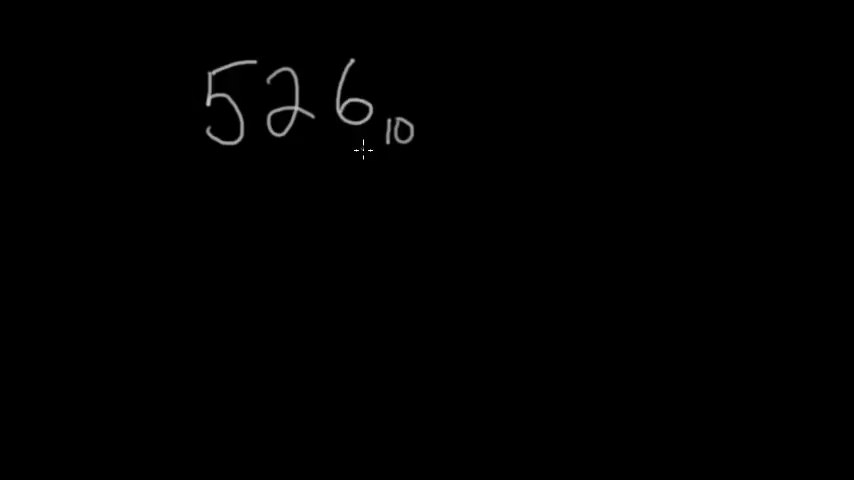
mouse_move(286, 168)
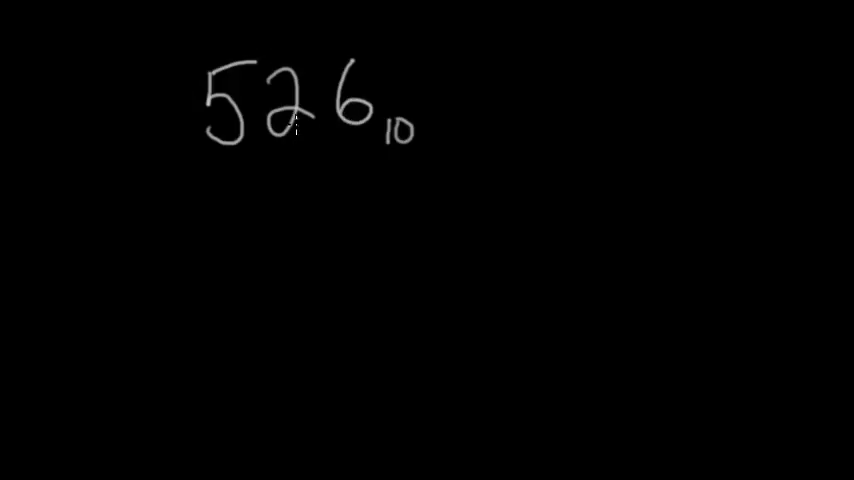
mouse_move(373, 176)
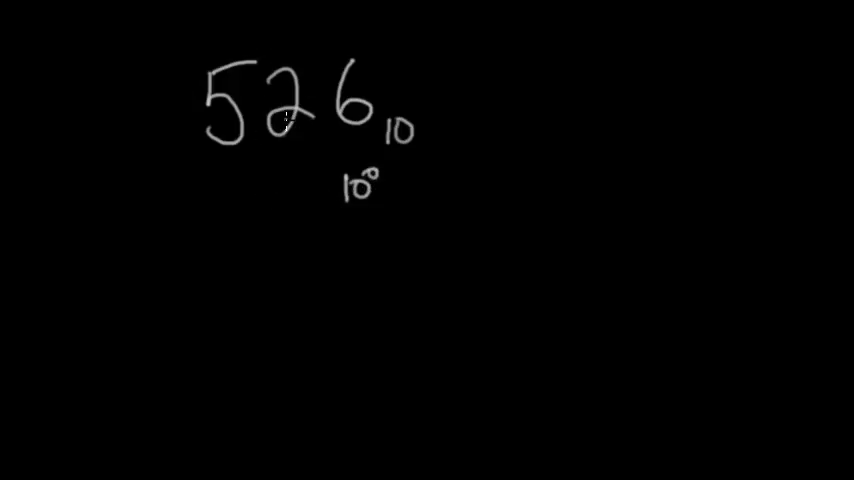
text(10)
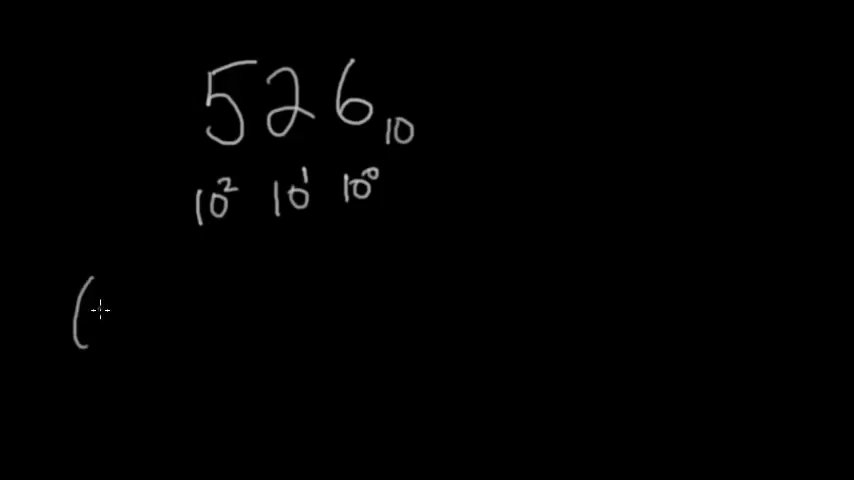
text(5 × 10²) + (2 × 10¹) + (6 × 10⁰))
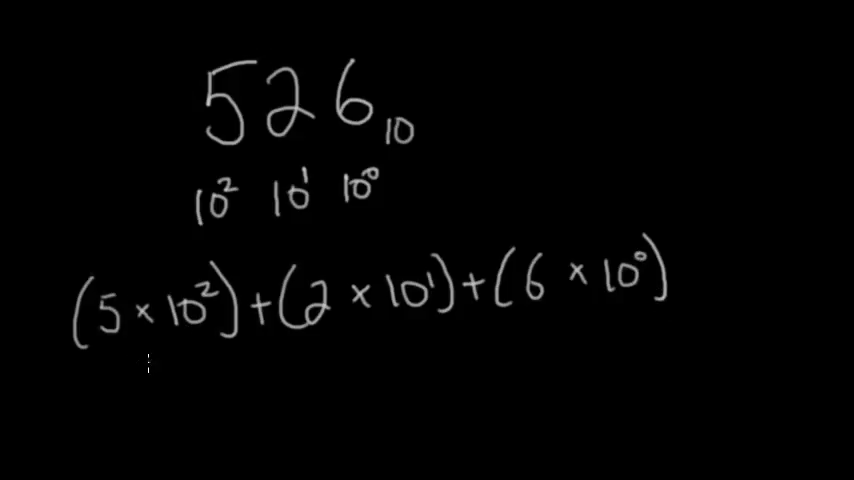
text(5)
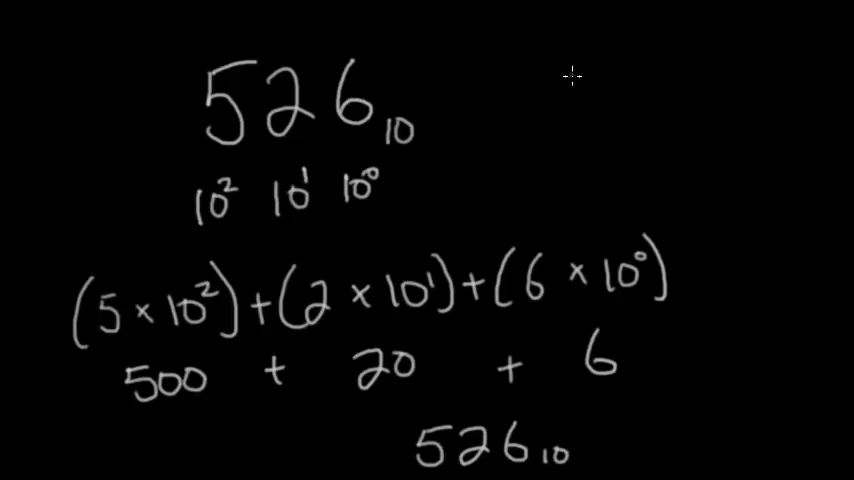
text(0101₂)
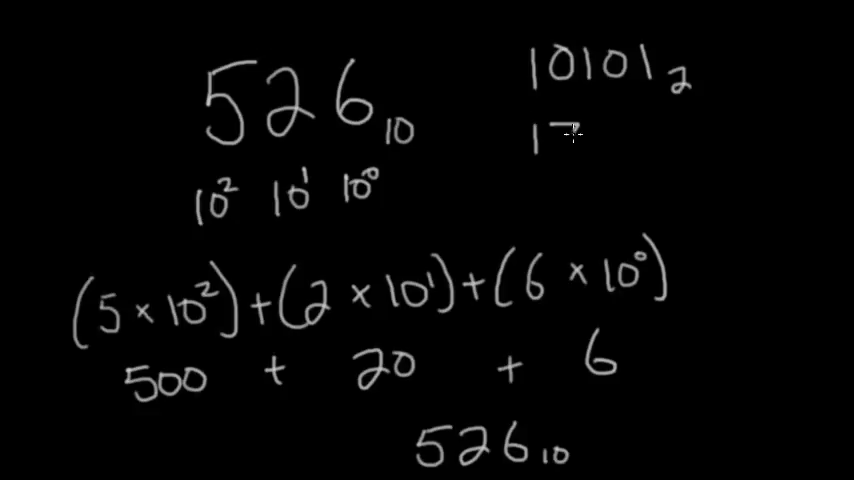
text(70)
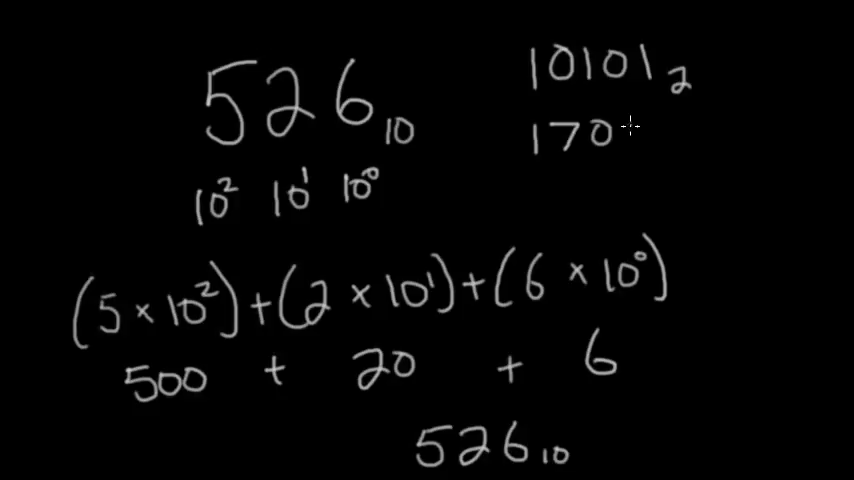